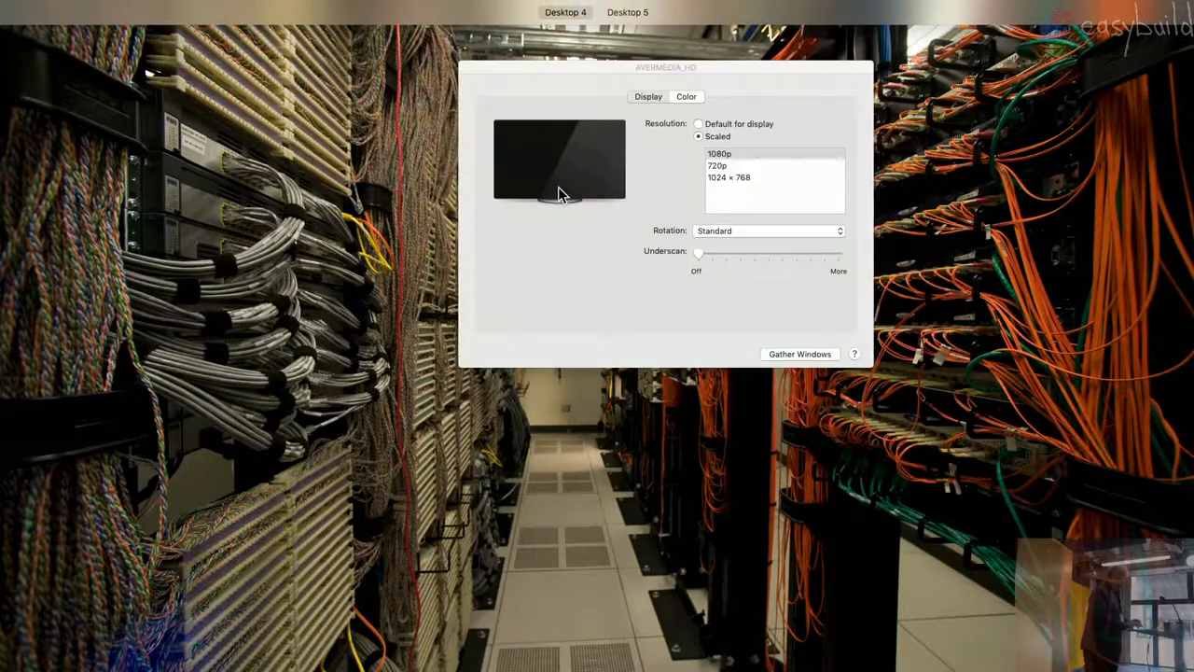
pyautogui.moveTo(84, 287)
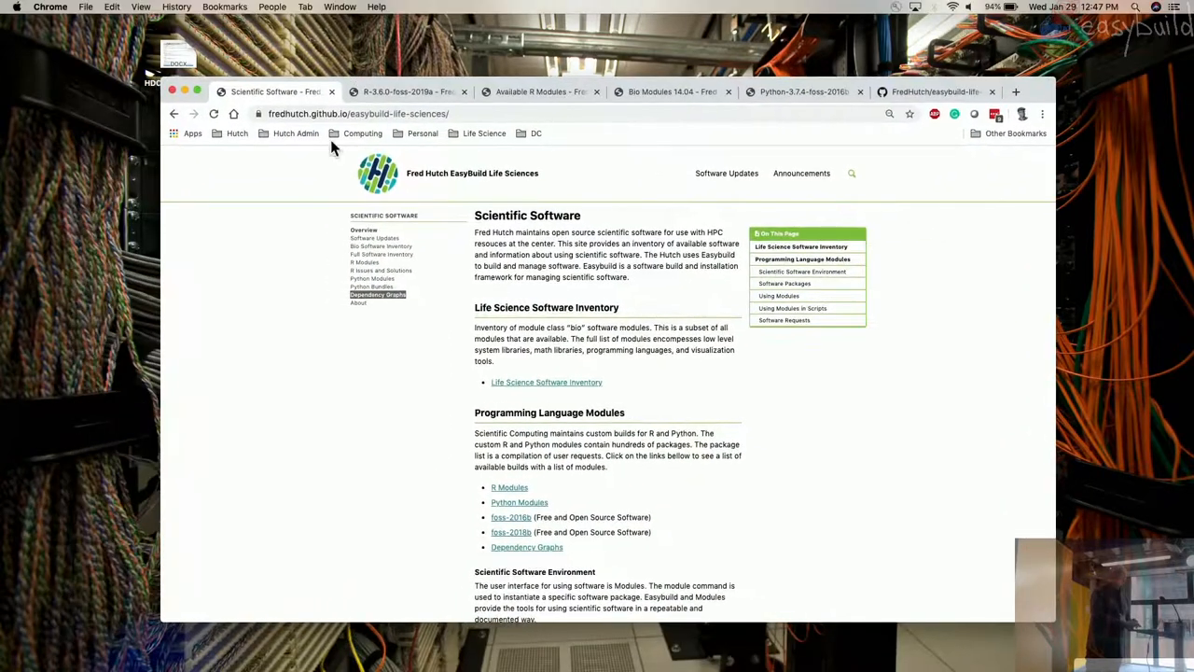
pyautogui.moveTo(168, 399)
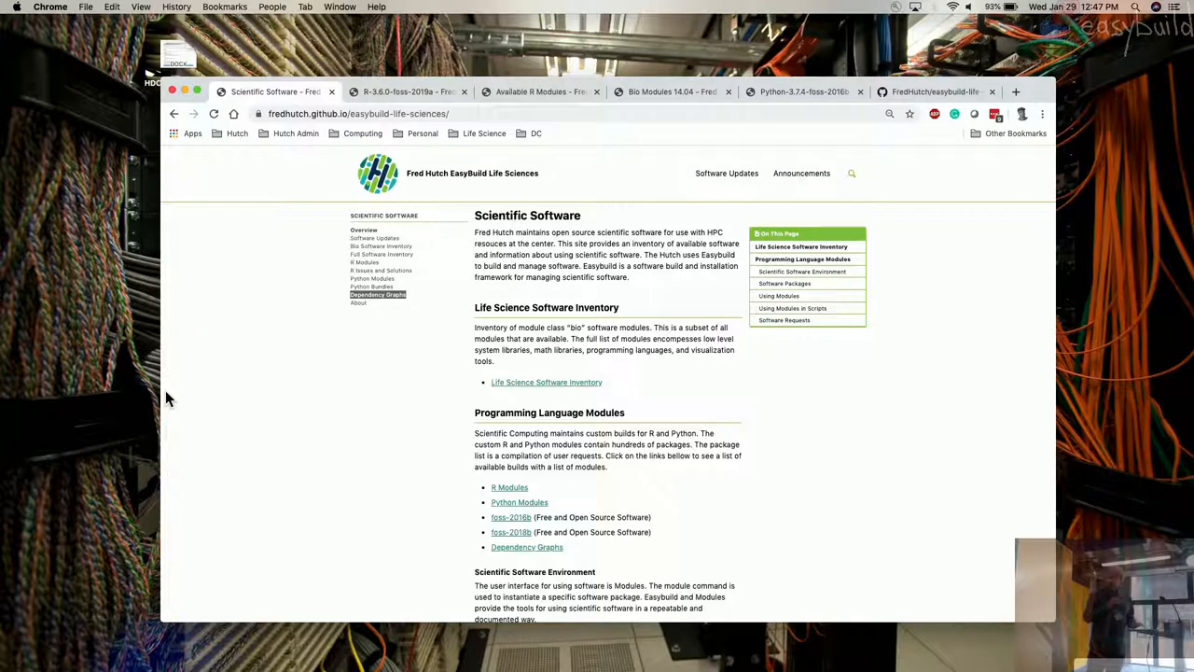
pyautogui.moveTo(422, 254)
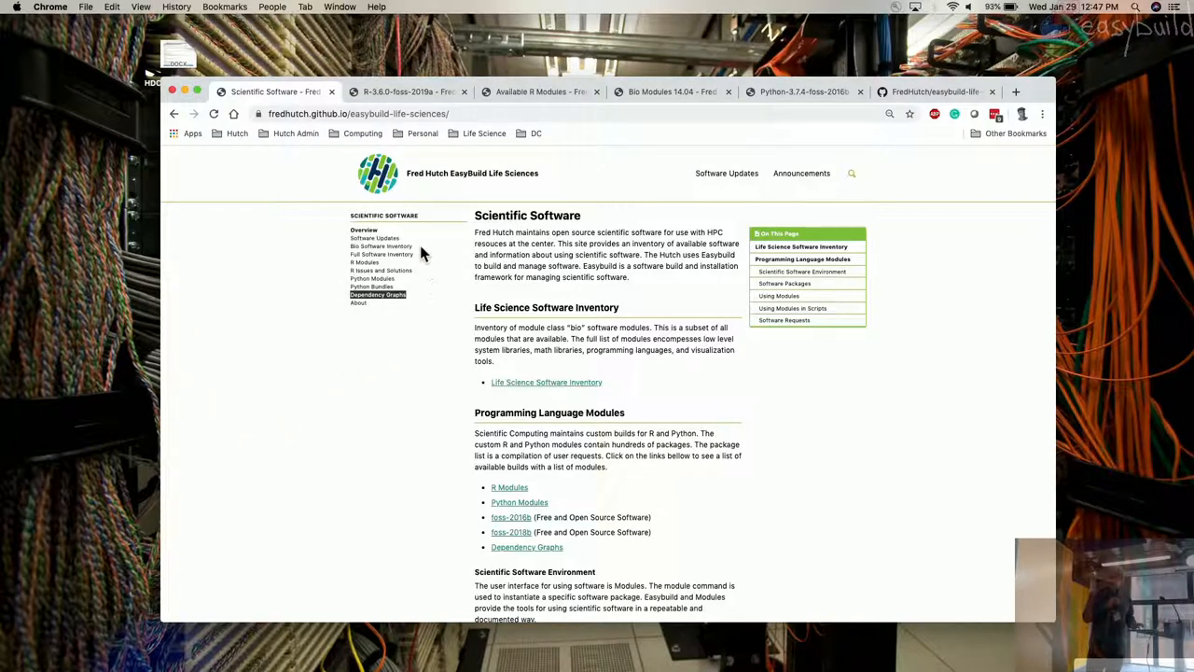
pyautogui.moveTo(396, 261)
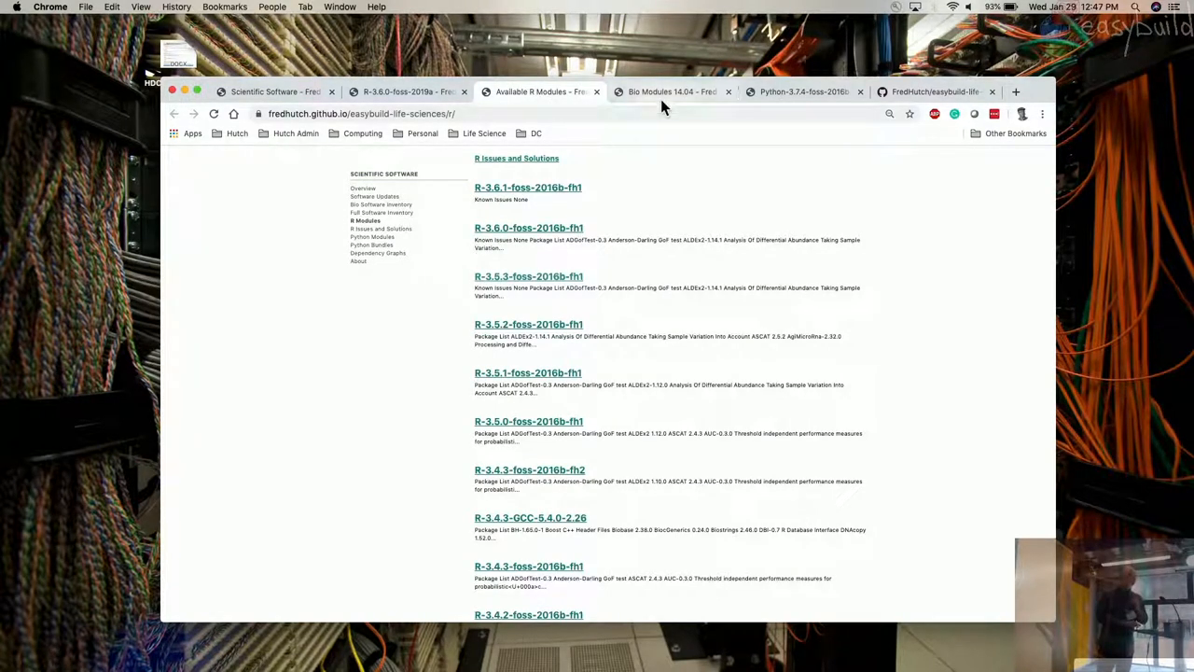
# Step: Switch to the Bio Modules 14.04 page to search it for 'single-cell'
pyautogui.click(672, 91)
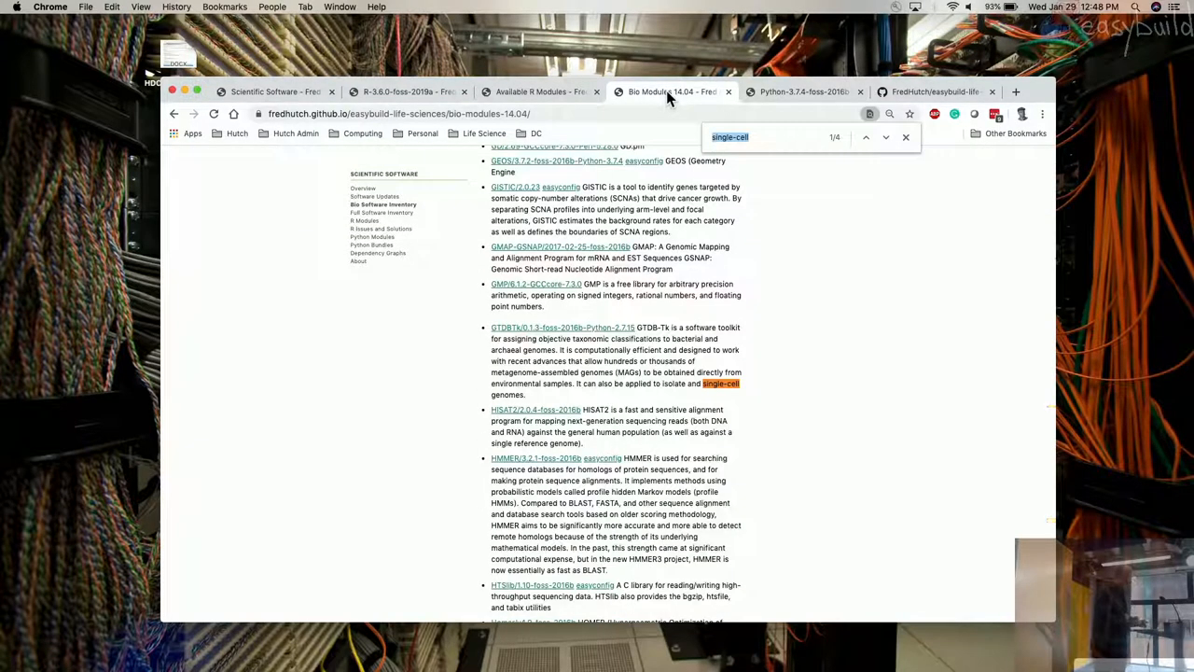
# Step: Step through the next three 'single-cell' matches on the Bio Modules 14.04 page
pyautogui.click(884, 138)
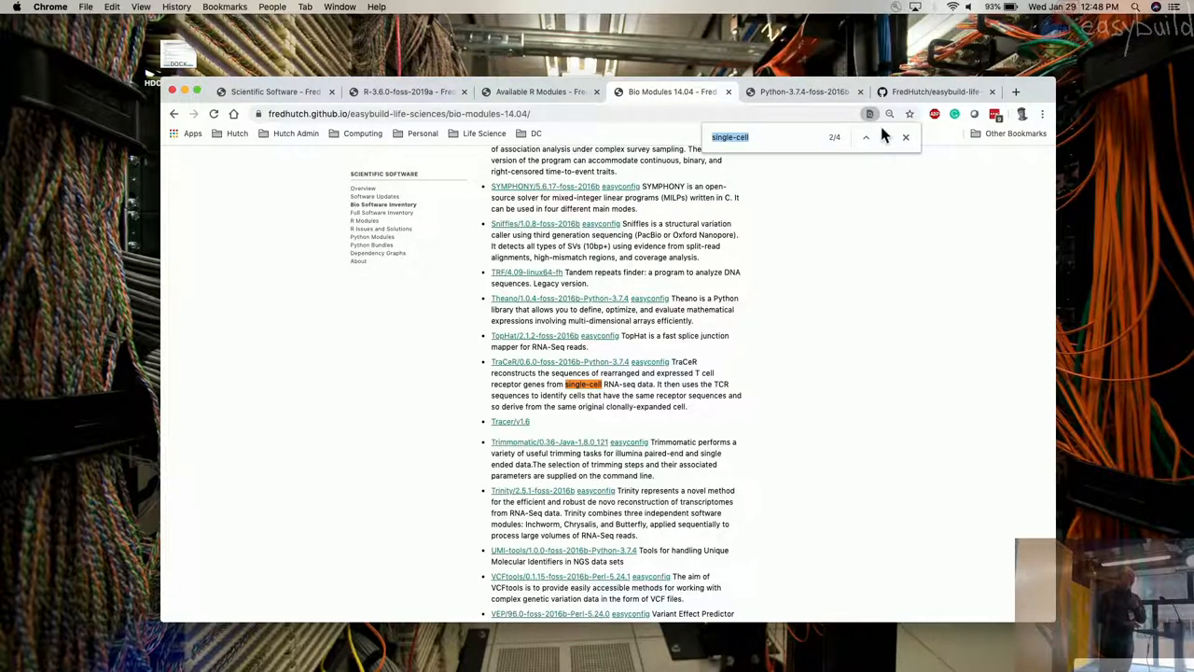
pyautogui.click(866, 139)
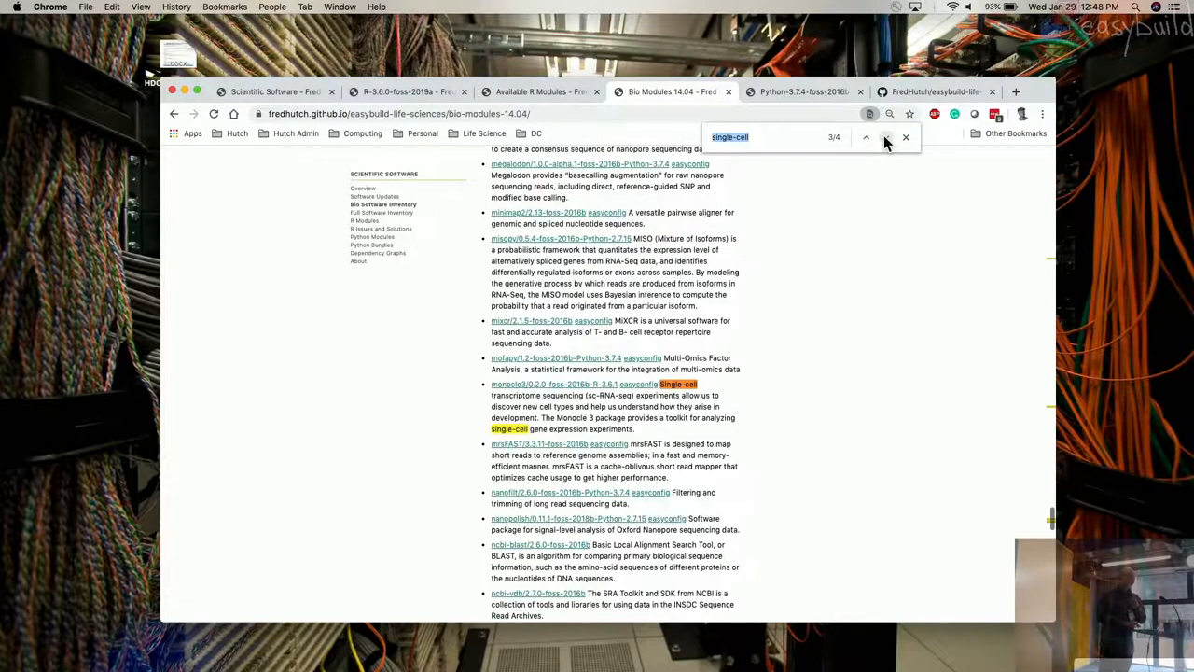
pyautogui.click(885, 138)
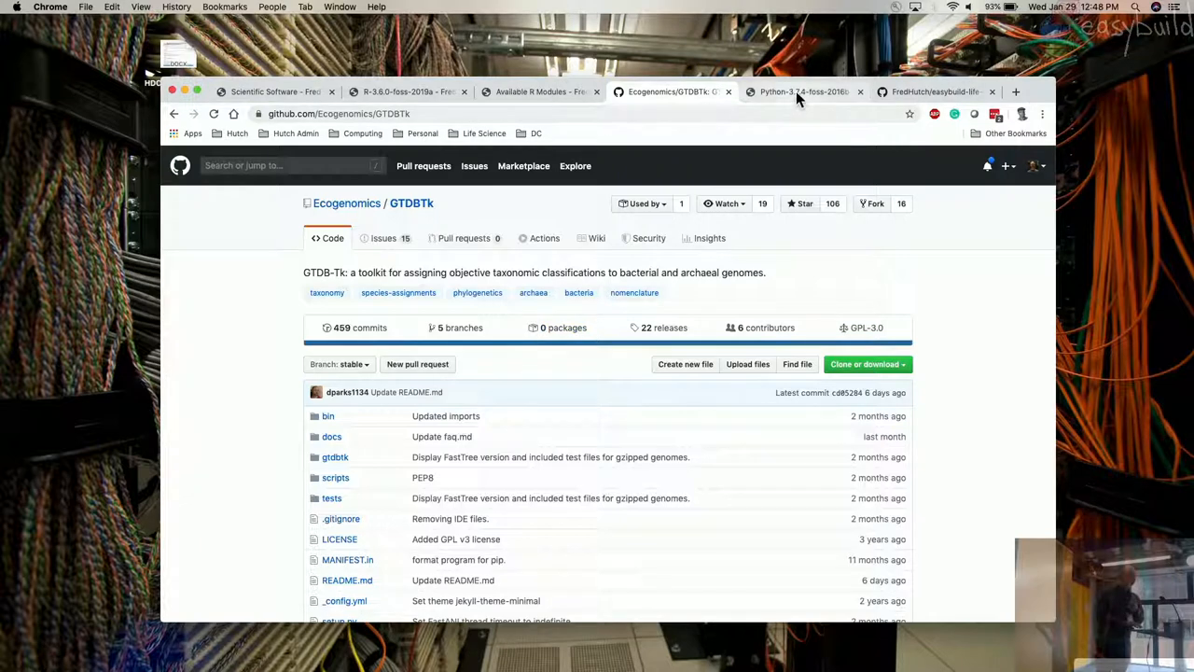
pyautogui.click(802, 92)
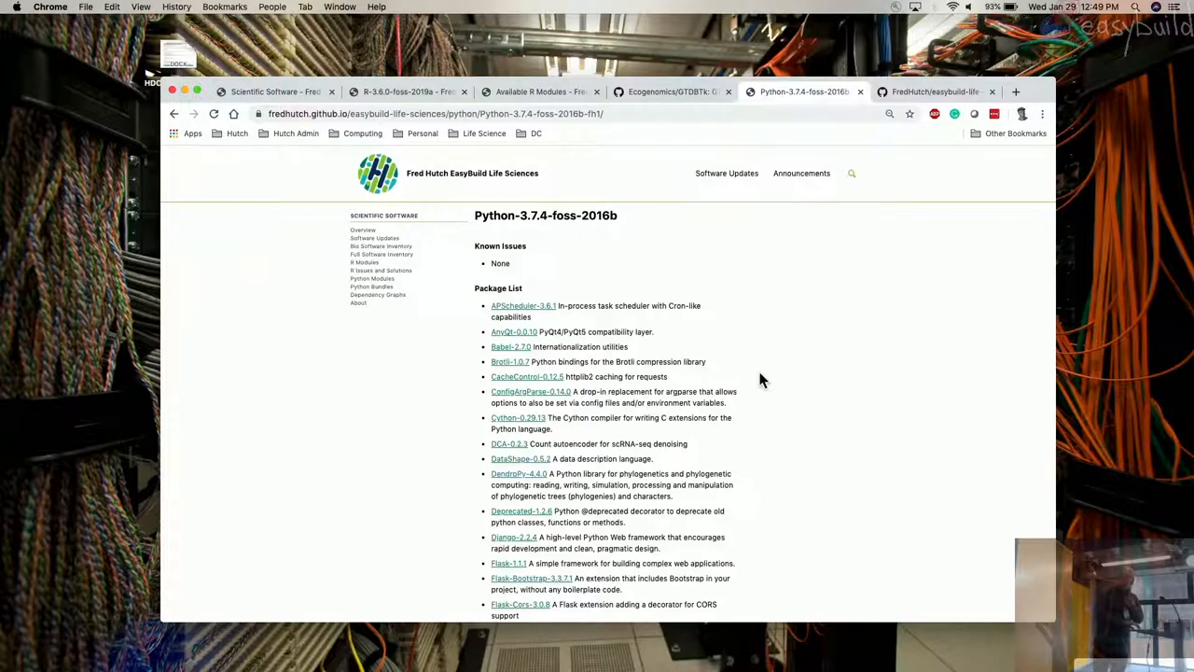
pyautogui.scroll(-3)
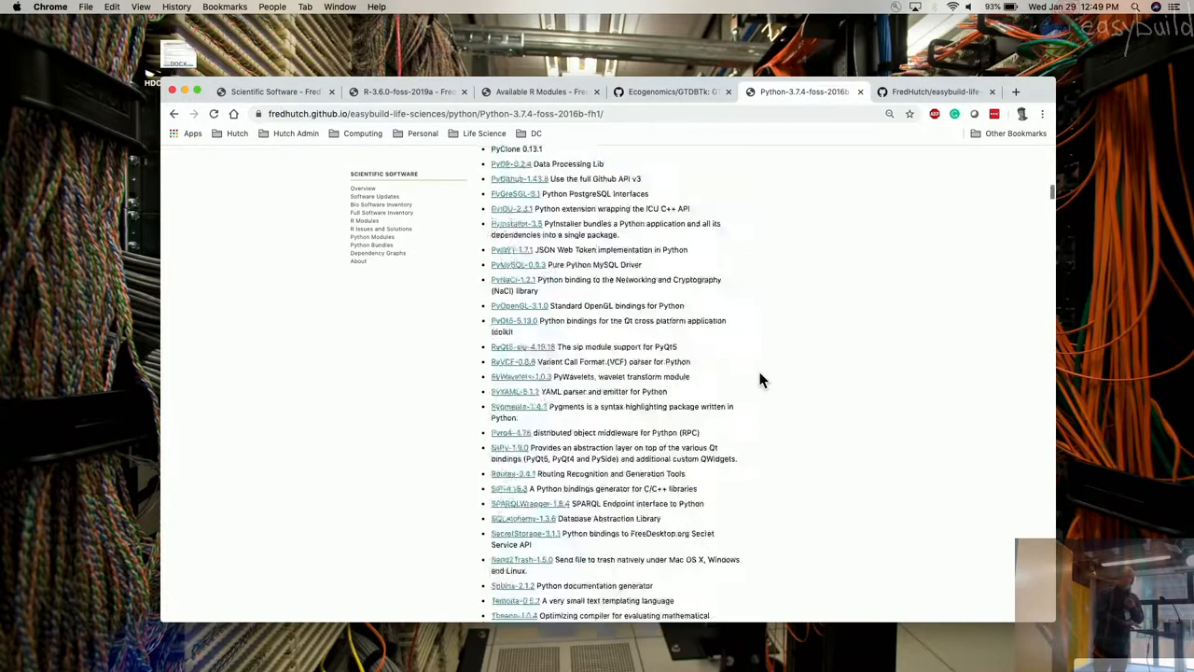
pyautogui.scroll(3)
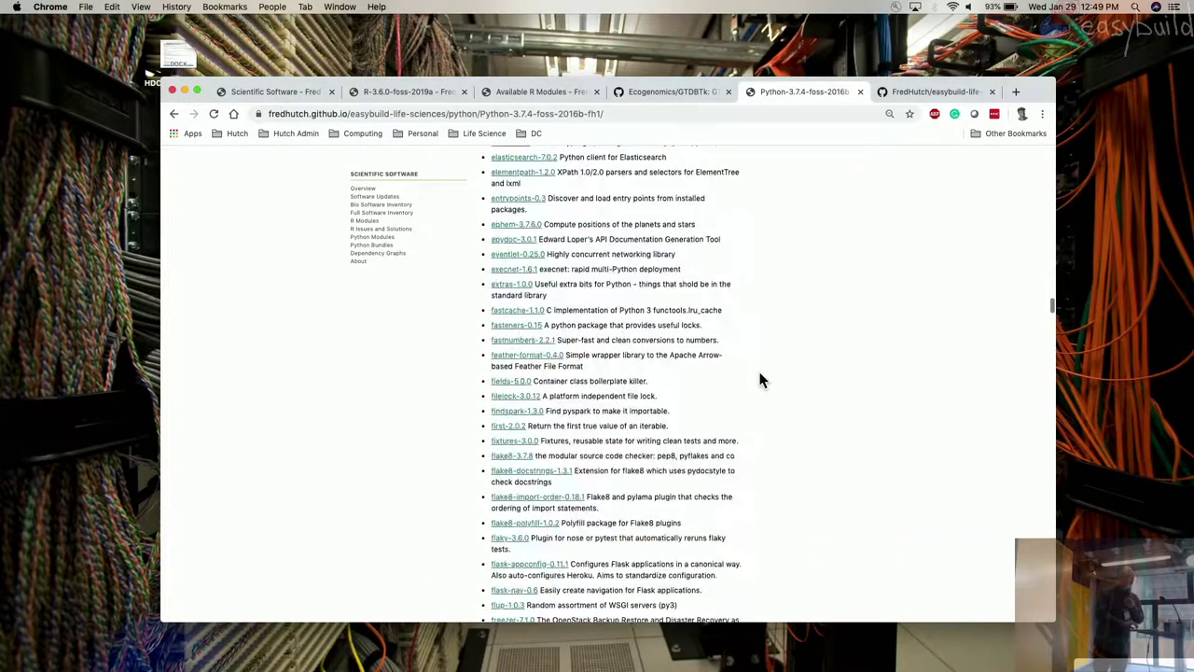
pyautogui.scroll(-3)
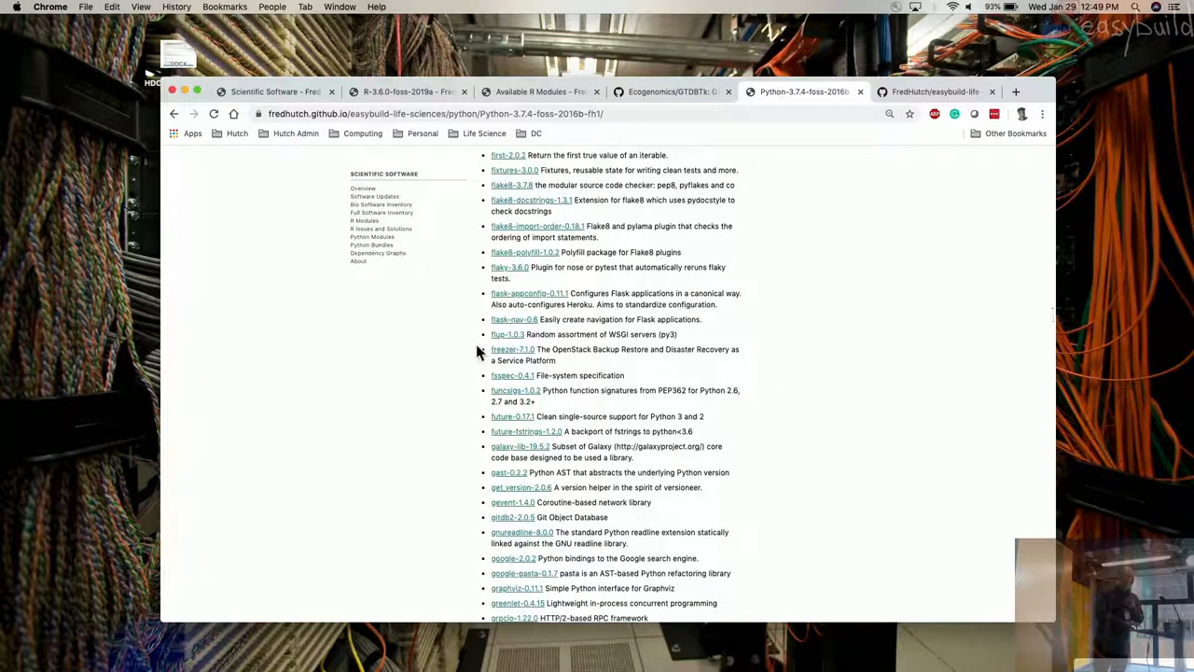
# Step: Follow the freezer package link to the Freezer docs welcome page on docs.openstack.org
pyautogui.click(511, 349)
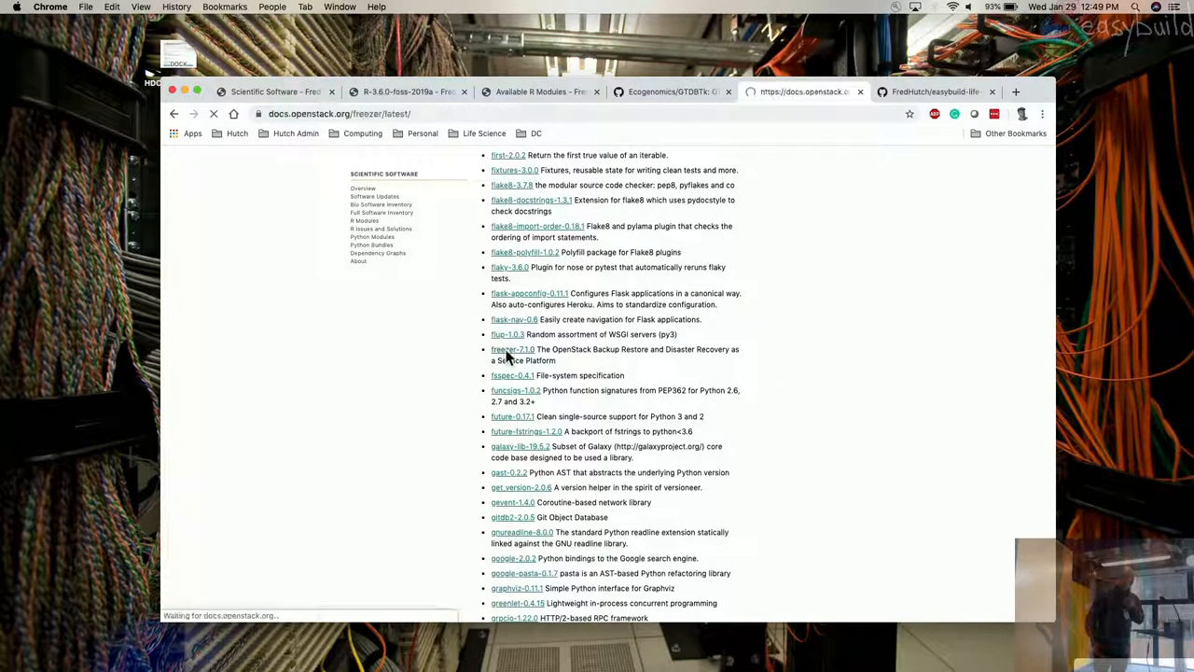
pyautogui.click(511, 349)
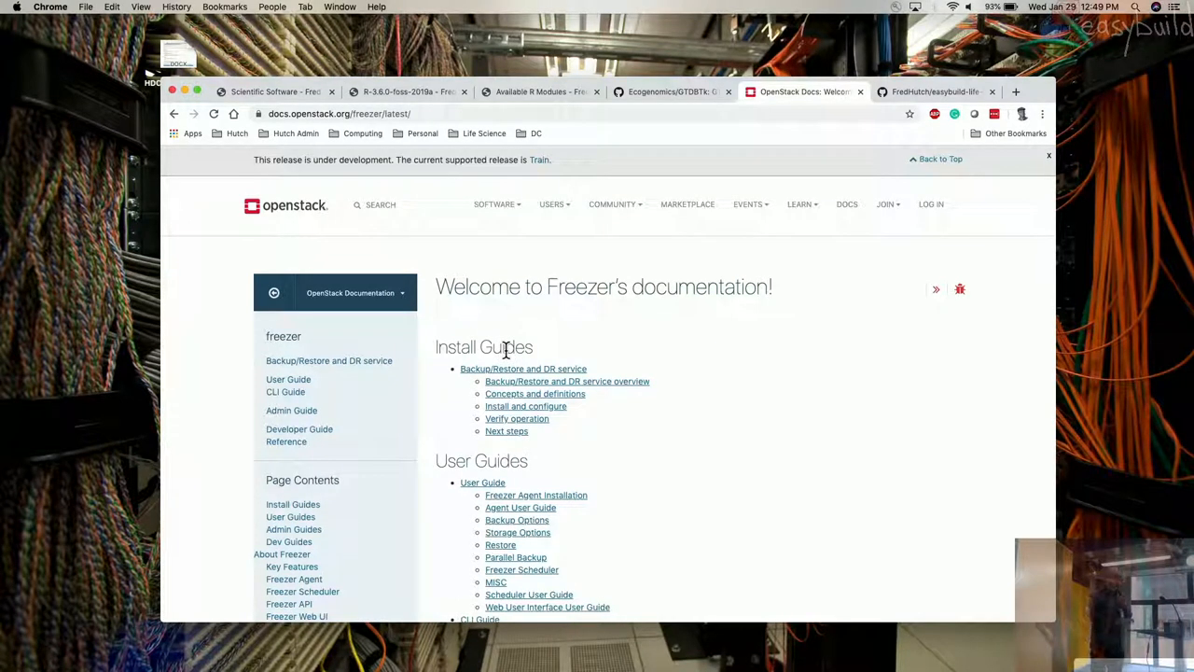
pyautogui.moveTo(574, 294)
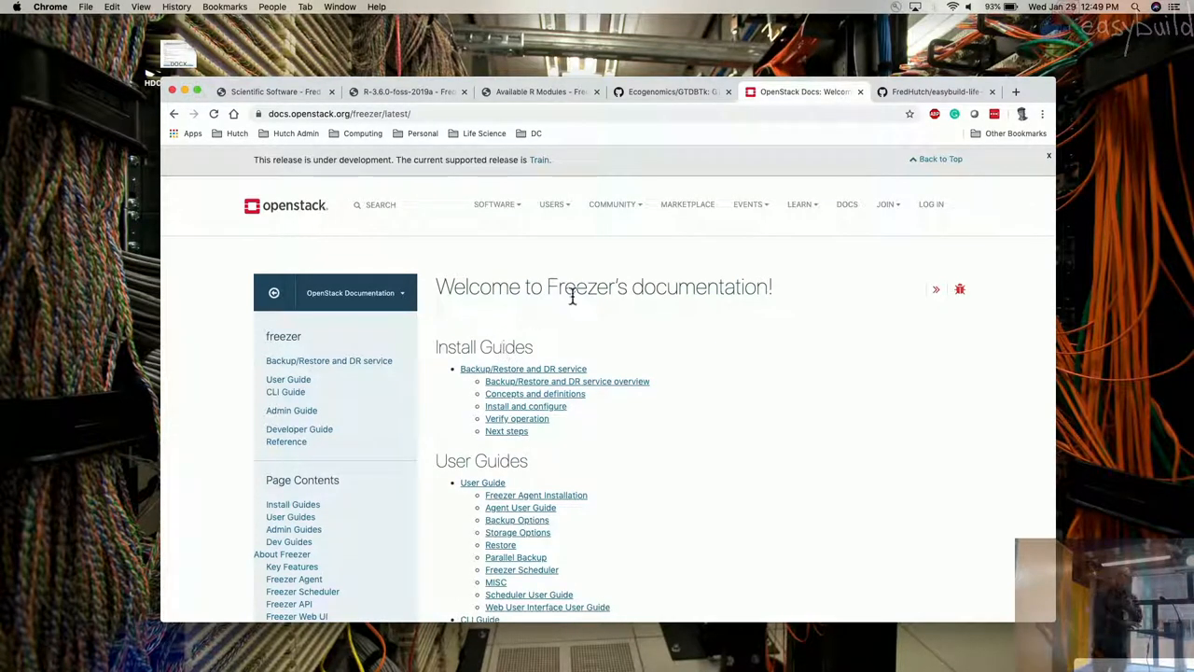
pyautogui.moveTo(936, 91)
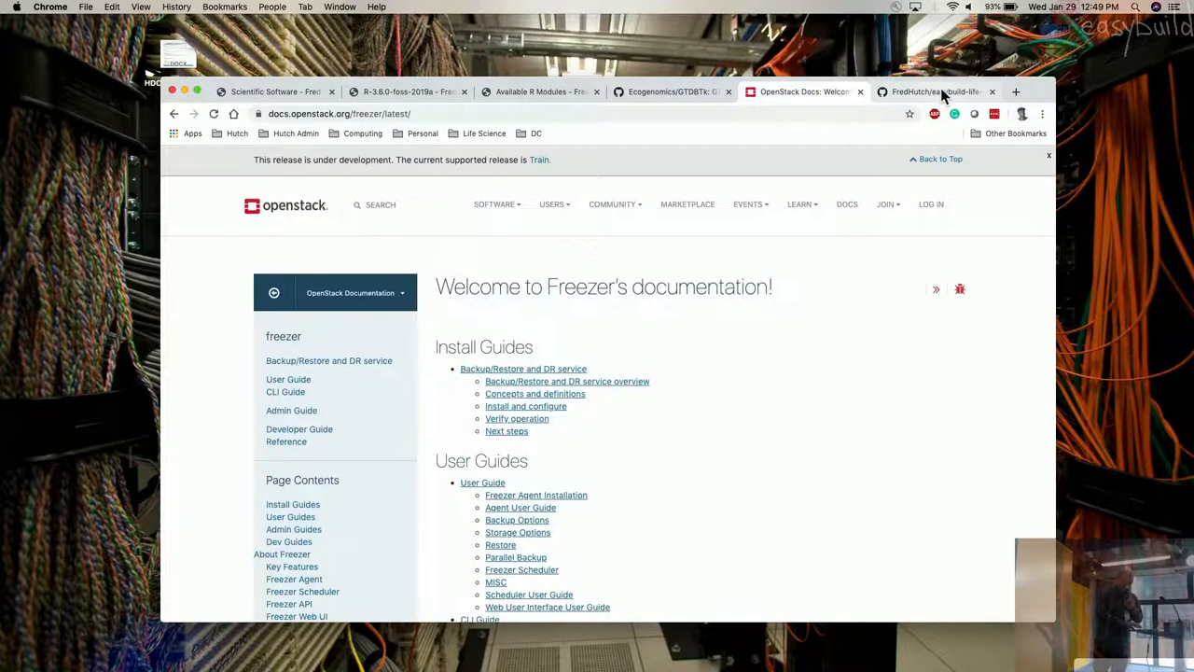
# Step: Switch to the FredHutch/easybuild-life-sciences GitHub repository home page
pyautogui.click(937, 91)
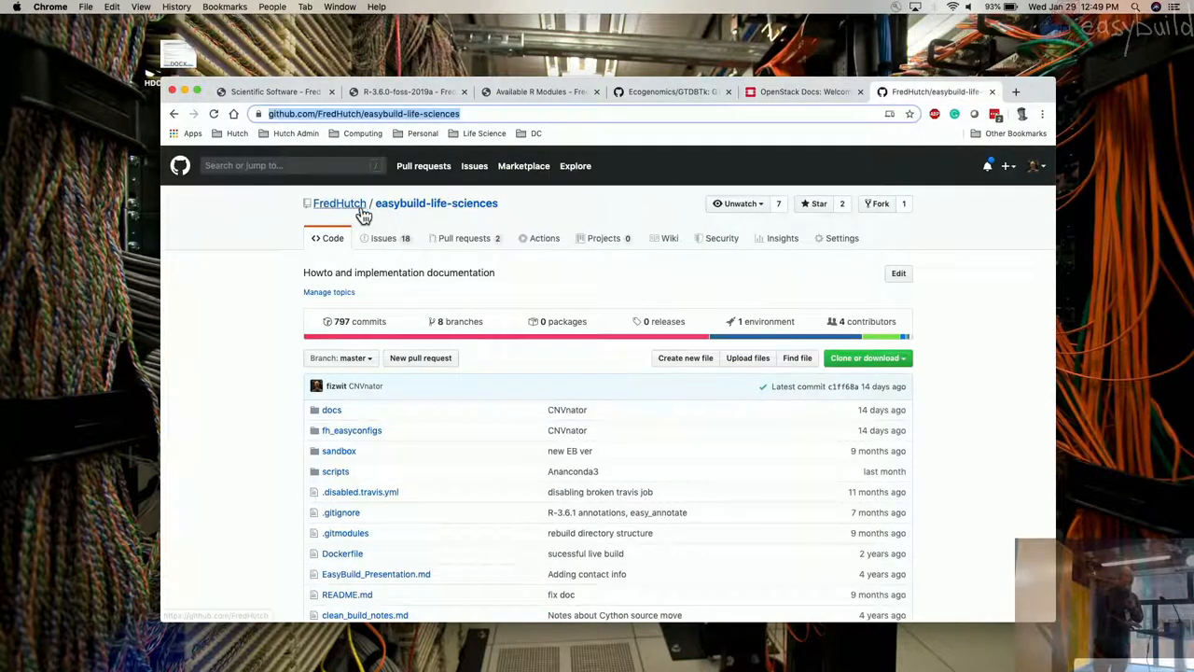
pyautogui.moveTo(252, 297)
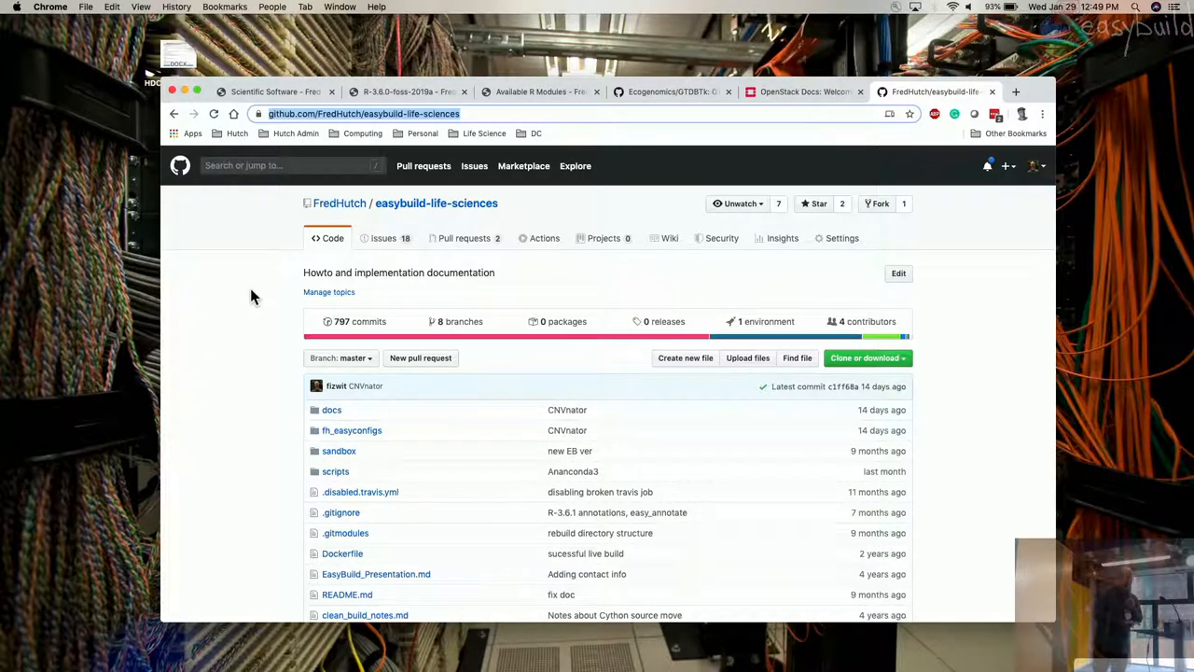
pyautogui.moveTo(177, 325)
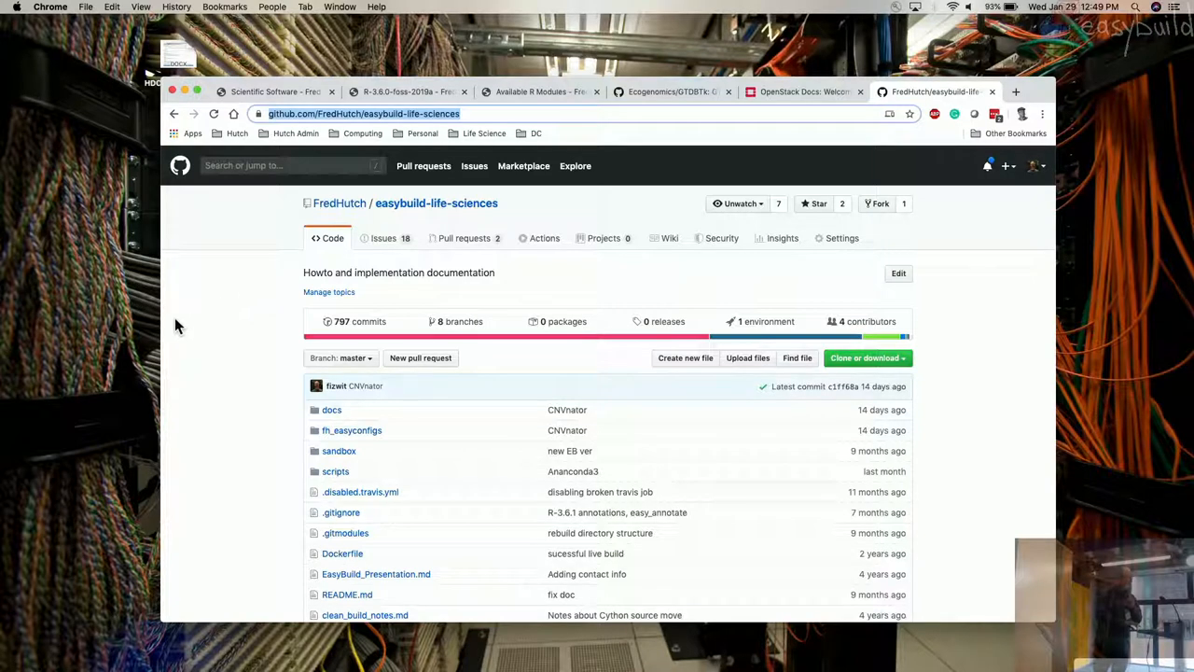
pyautogui.moveTo(336, 470)
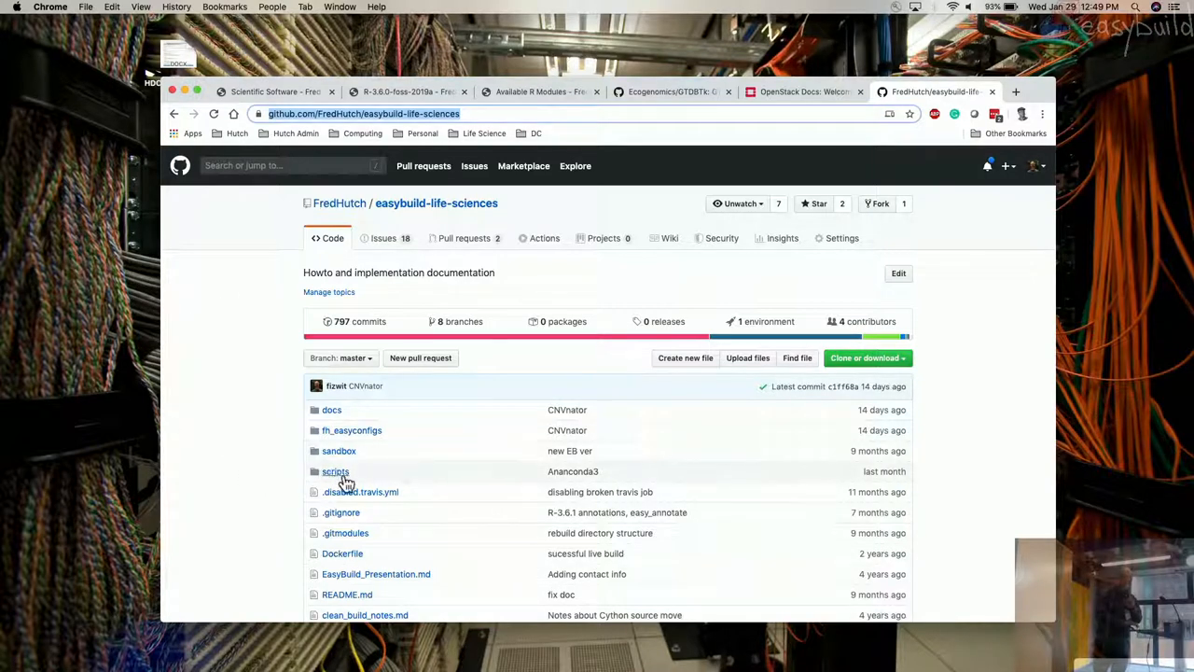
pyautogui.moveTo(374, 493)
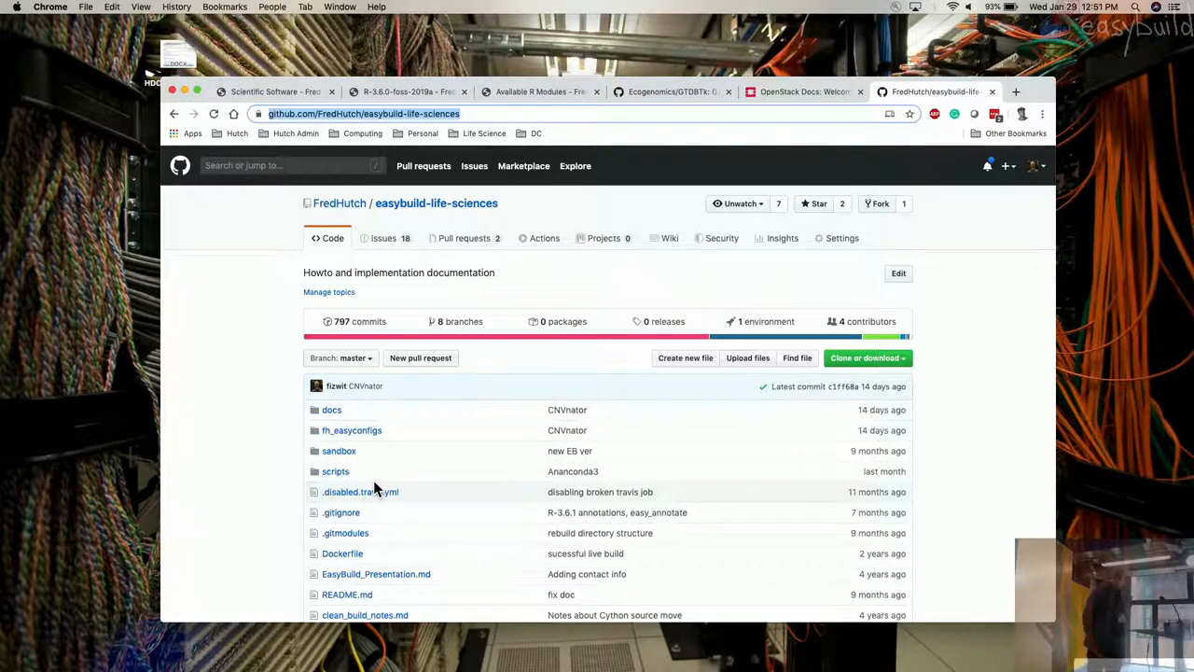
pyautogui.moveTo(208, 463)
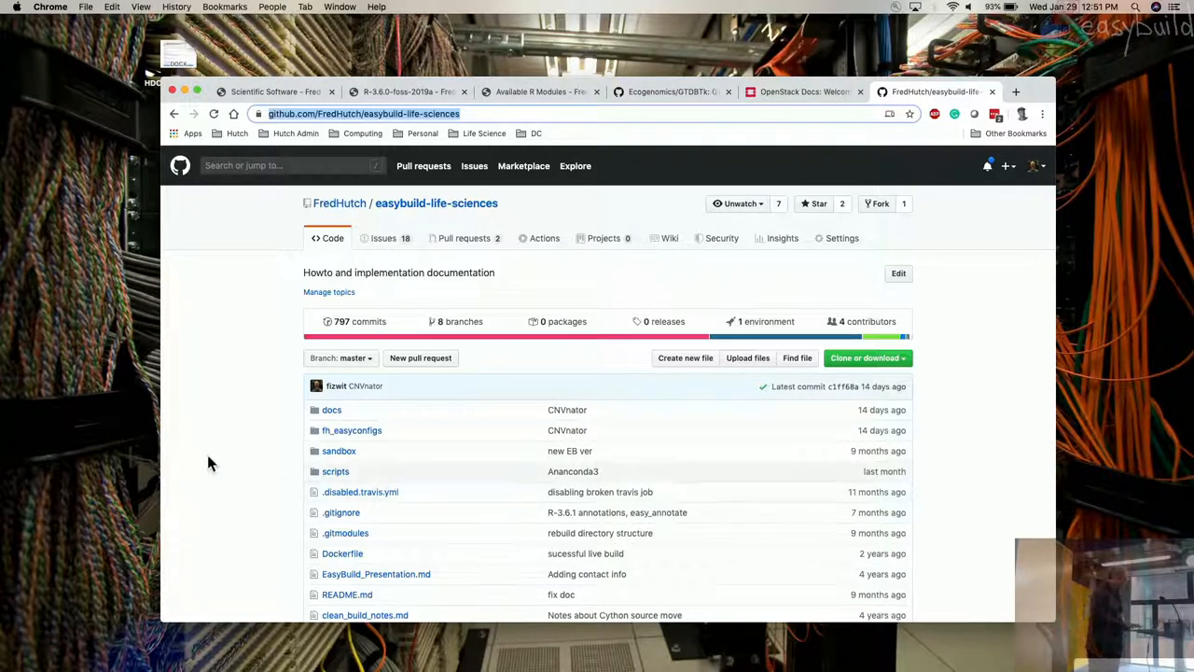
pyautogui.moveTo(215, 493)
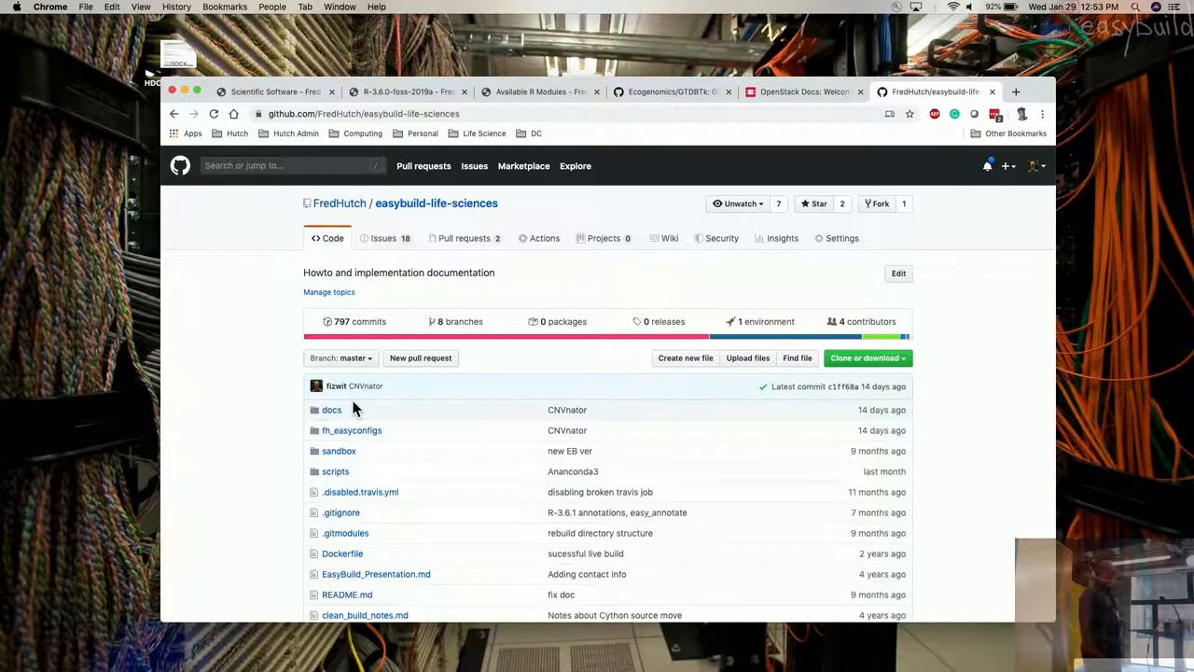
pyautogui.moveTo(351, 349)
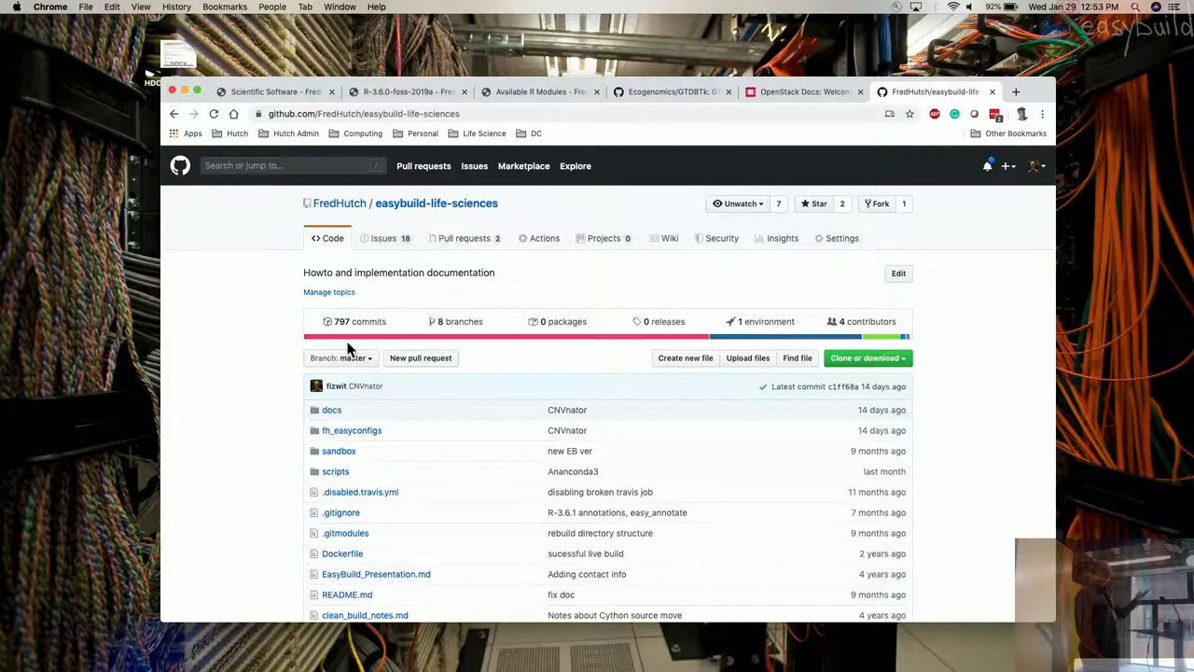